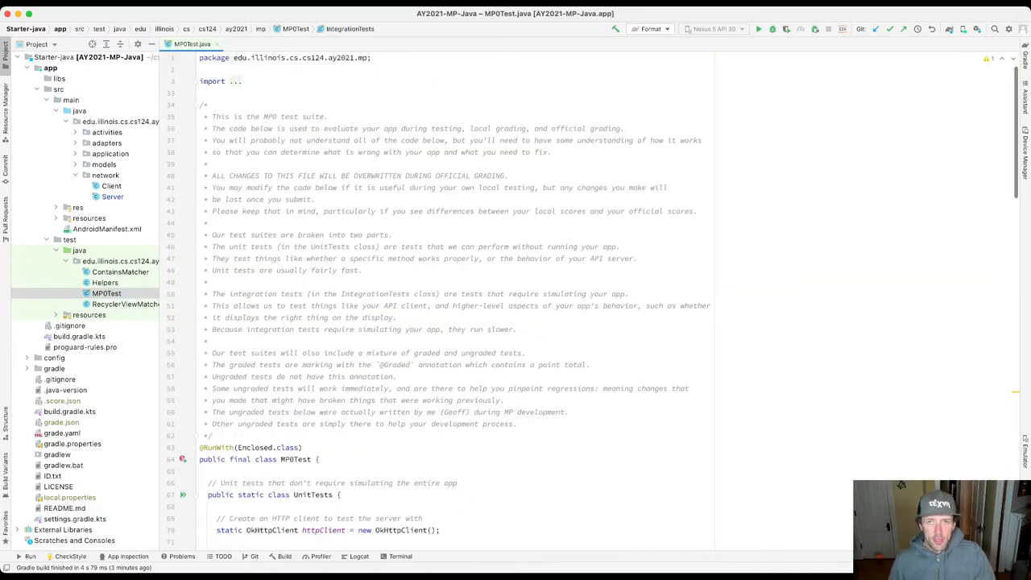
# Run testLoadRestaurants from its gutter icon and confirm 'Tests passed: 1'.
pyautogui.scroll(-3)
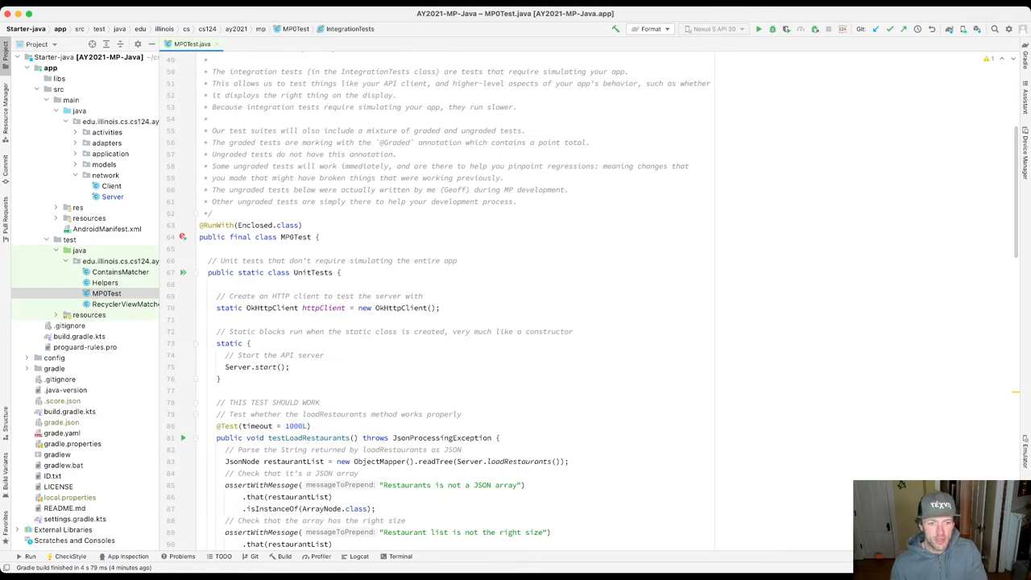
pyautogui.scroll(-3)
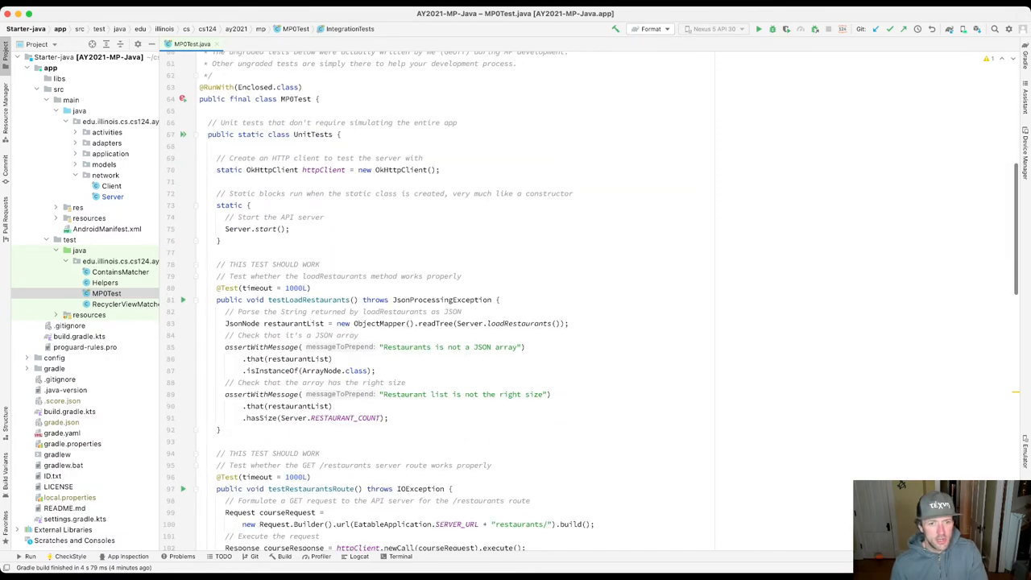
pyautogui.scroll(-3)
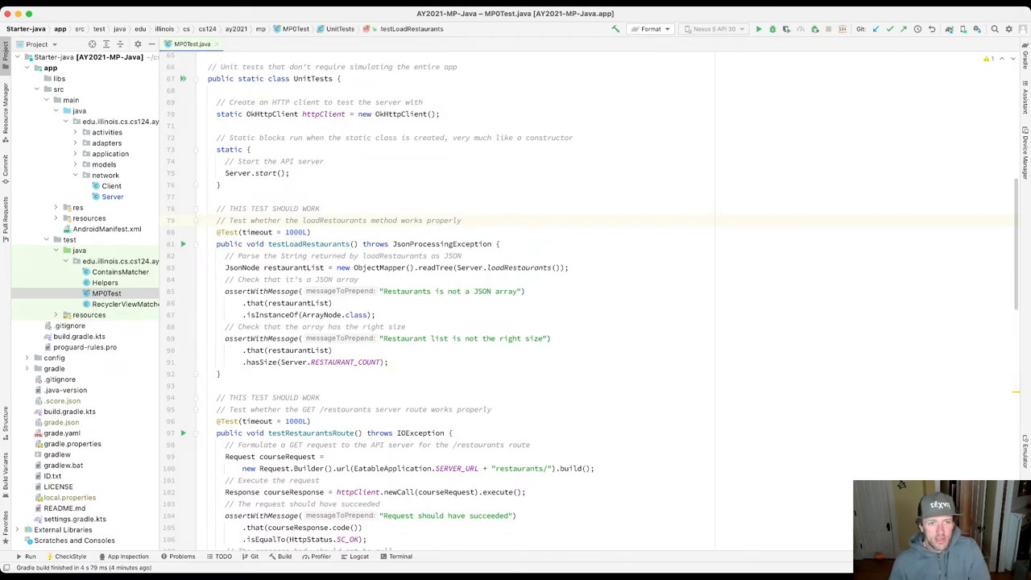
pyautogui.click(184, 243)
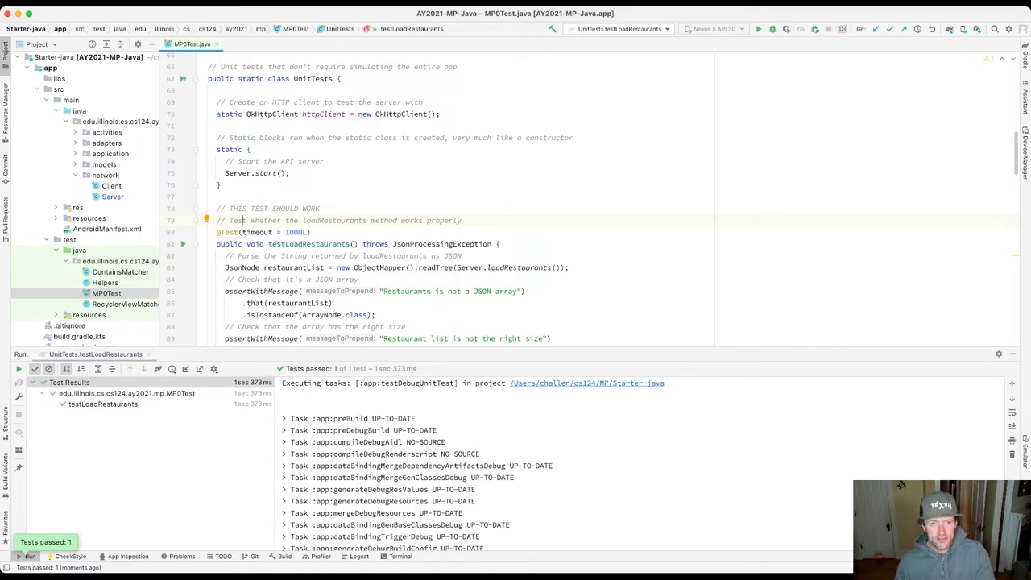
# Run testRestaurantsRoute and read its failure: expected status 200 but was 404.
pyautogui.scroll(-3)
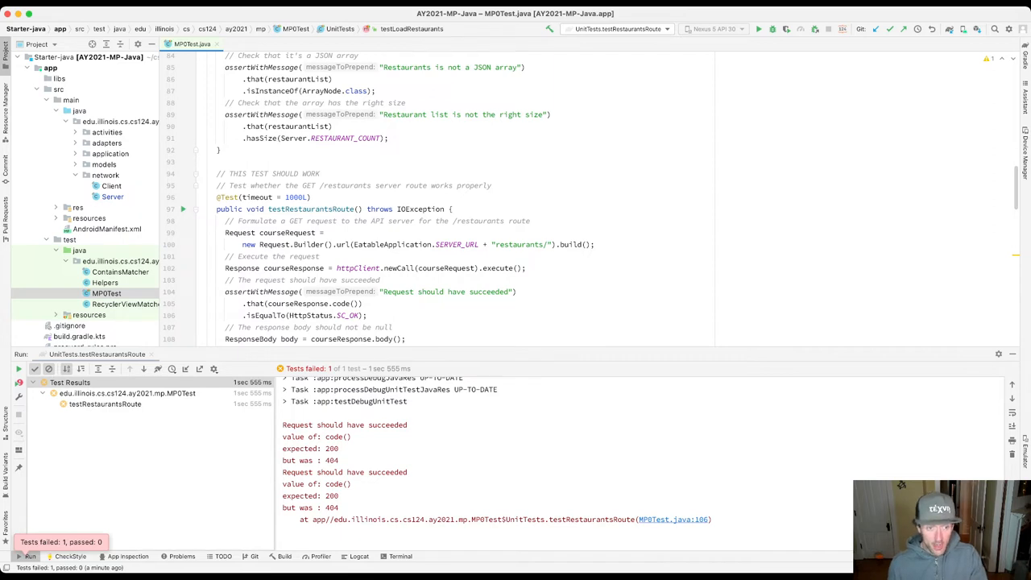
pyautogui.scroll(-3)
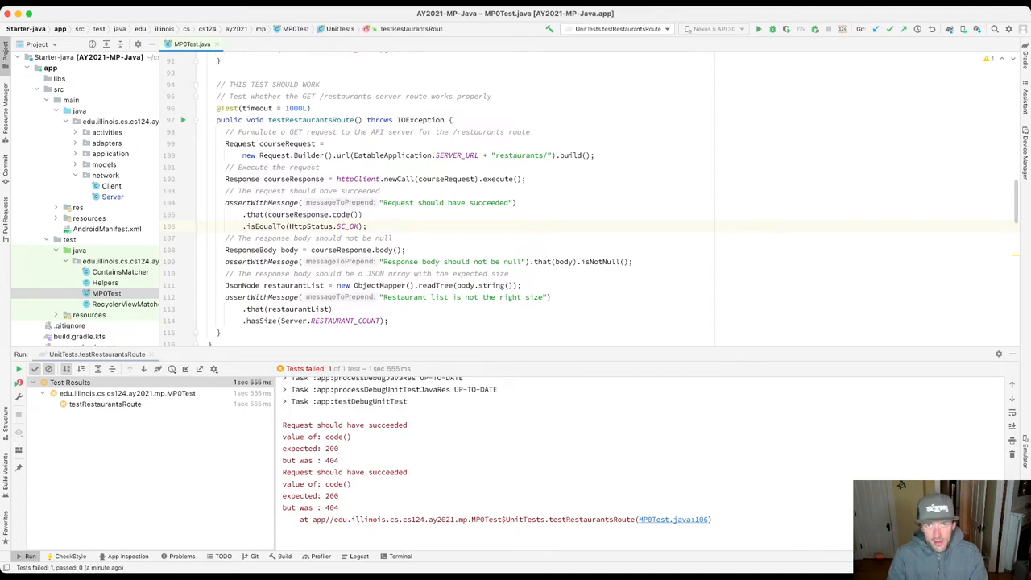
# Jump to MPTest.java:100 and highlight the 'restaurants' path in the Request.Builder URL.
pyautogui.click(200, 225)
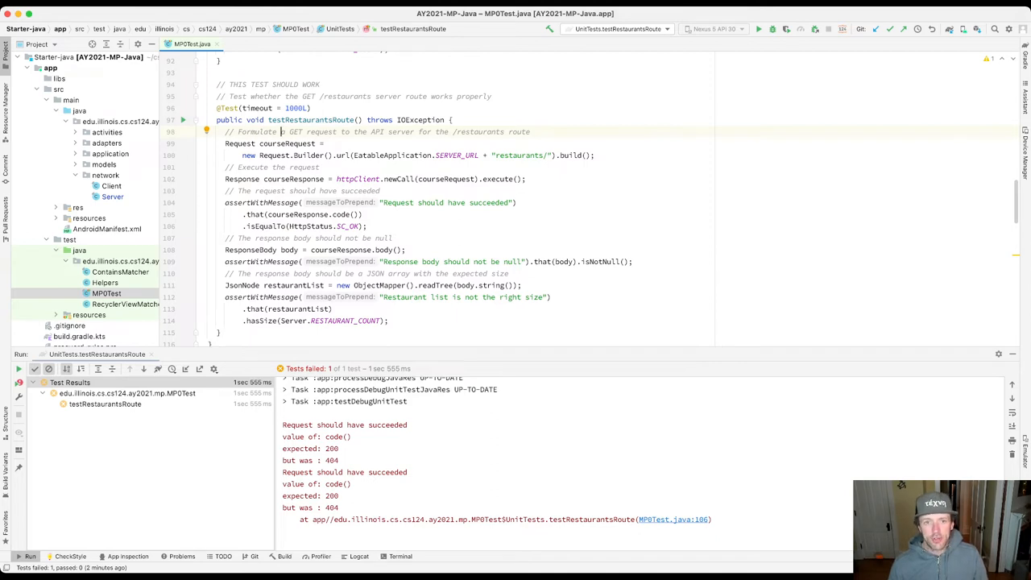
pyautogui.doubleClick(478, 132)
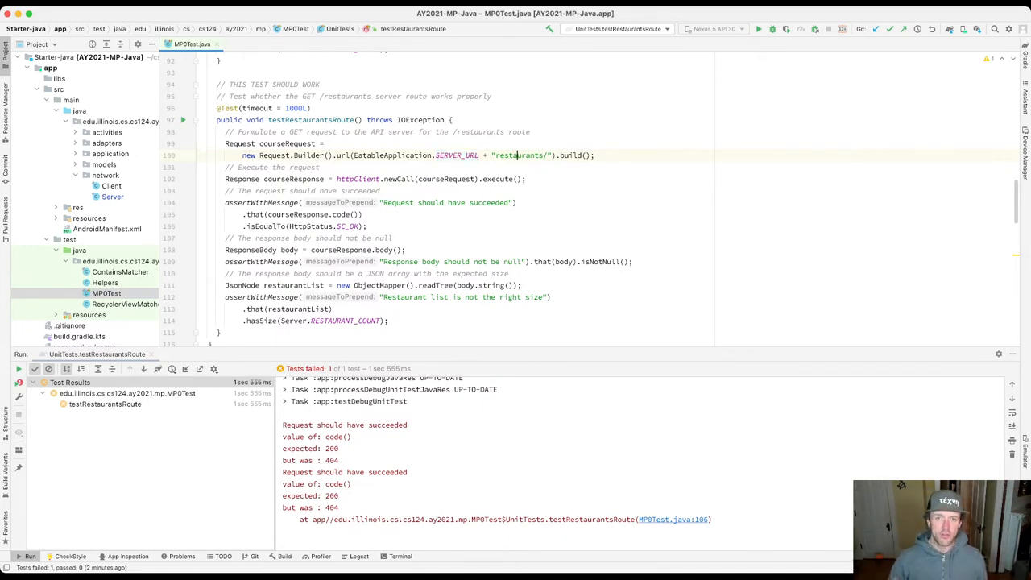
pyautogui.doubleClick(518, 154)
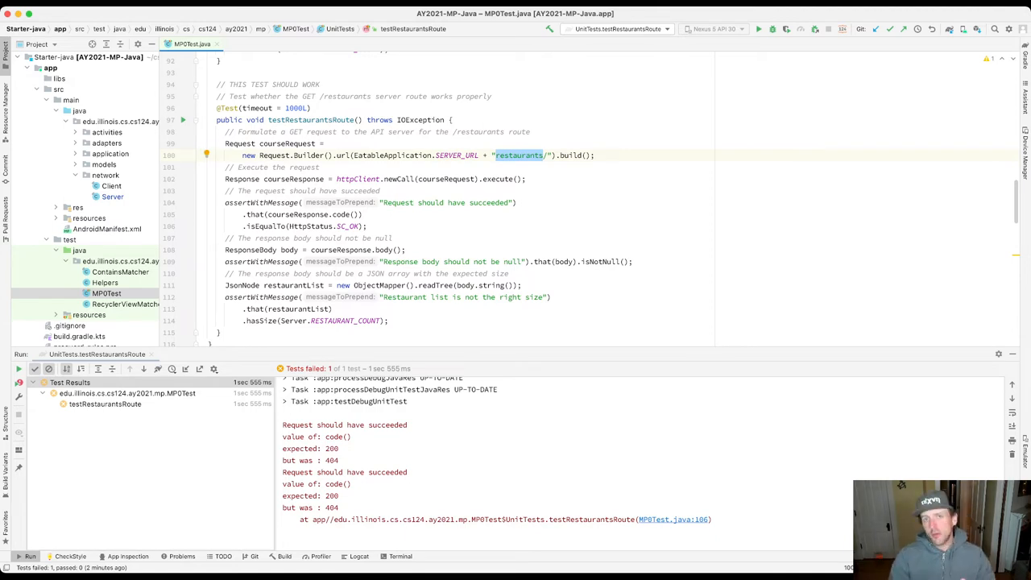